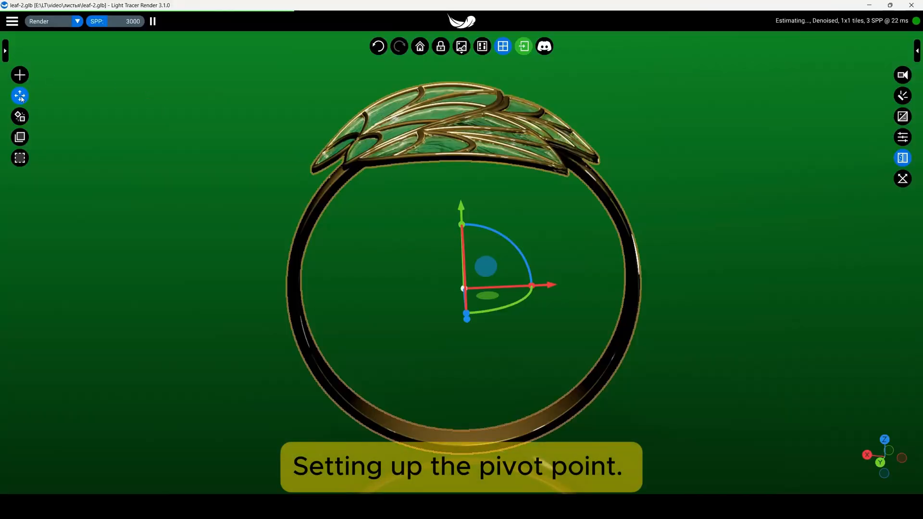
Set the ring's pivot to centre X and maximum Y so it sits at the top among the leaves.
click(19, 96)
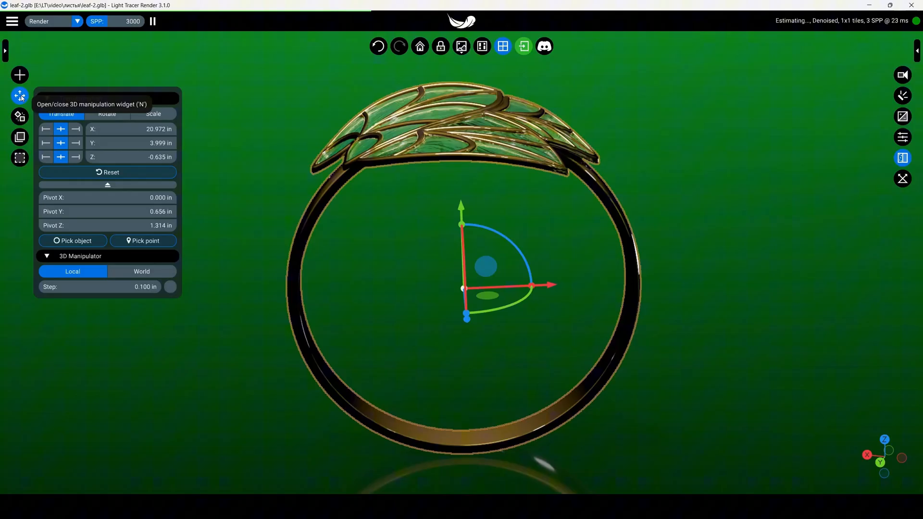
click(45, 129)
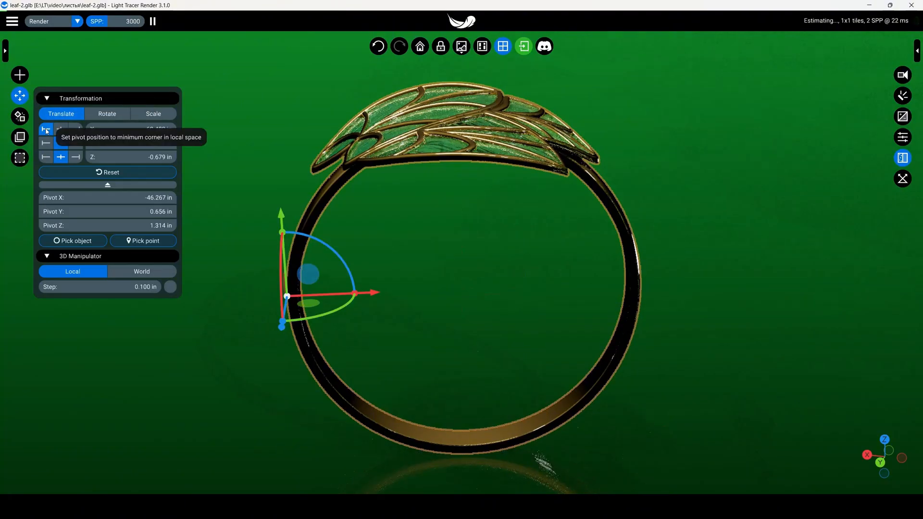
click(75, 128)
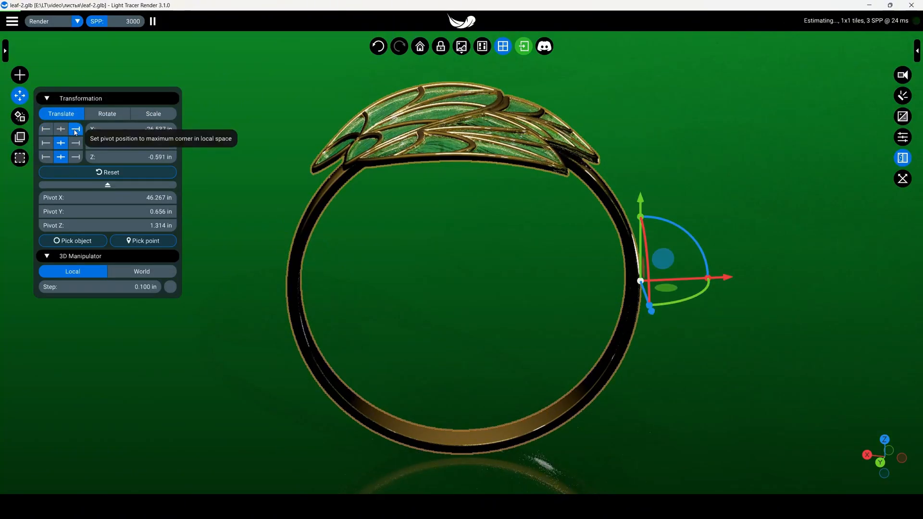
click(45, 142)
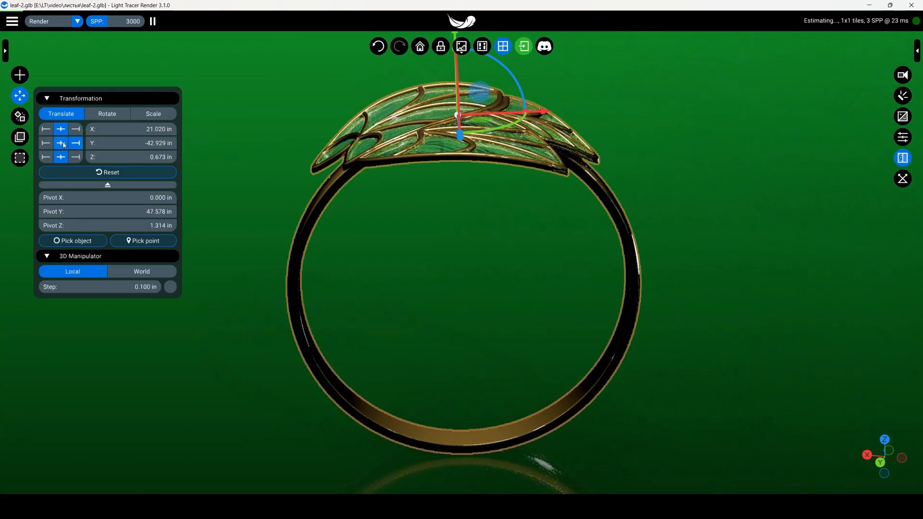
Reset the pivot to centre, then pick a pivot point on the leaf pendant's stem.
click(108, 172)
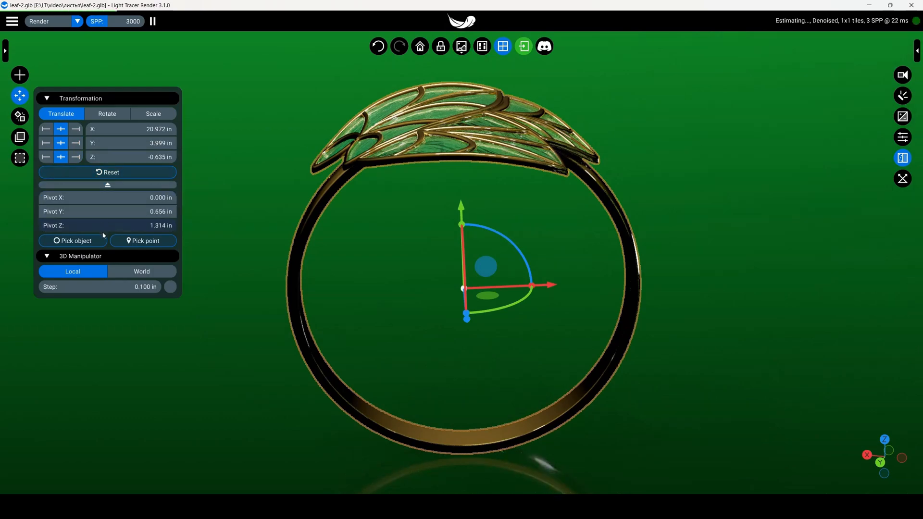
click(143, 240)
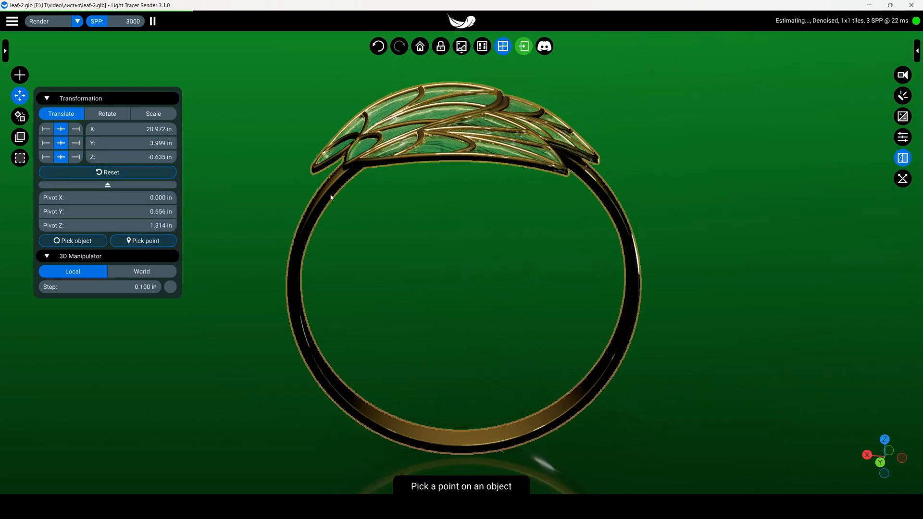
click(449, 121)
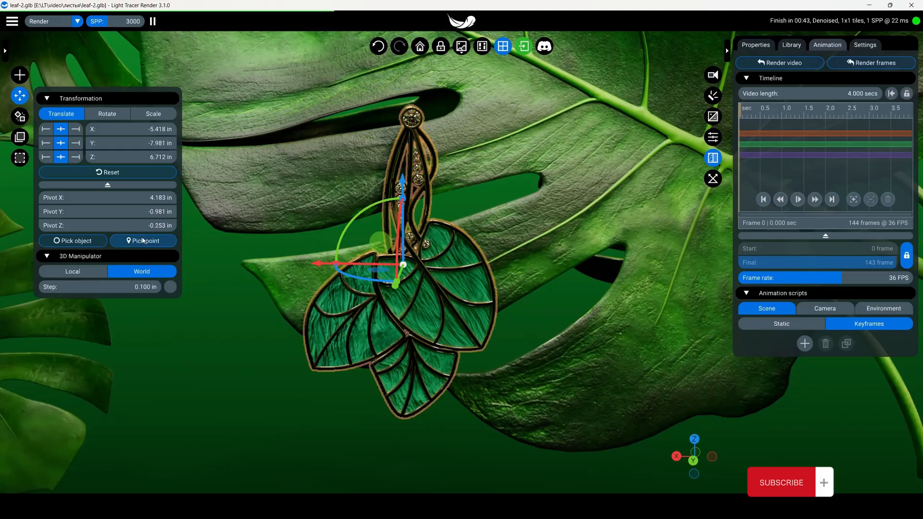
Pick the earring's top hanging loop as the pivot point.
click(142, 240)
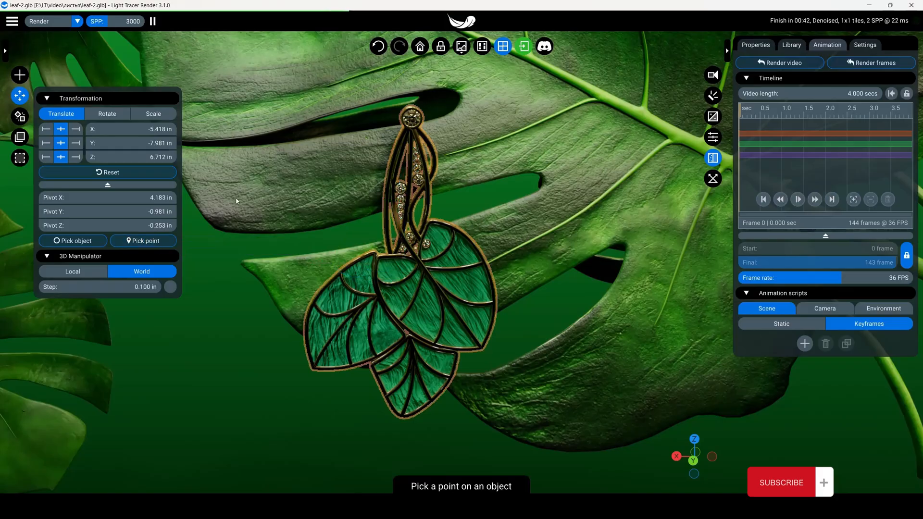
click(411, 116)
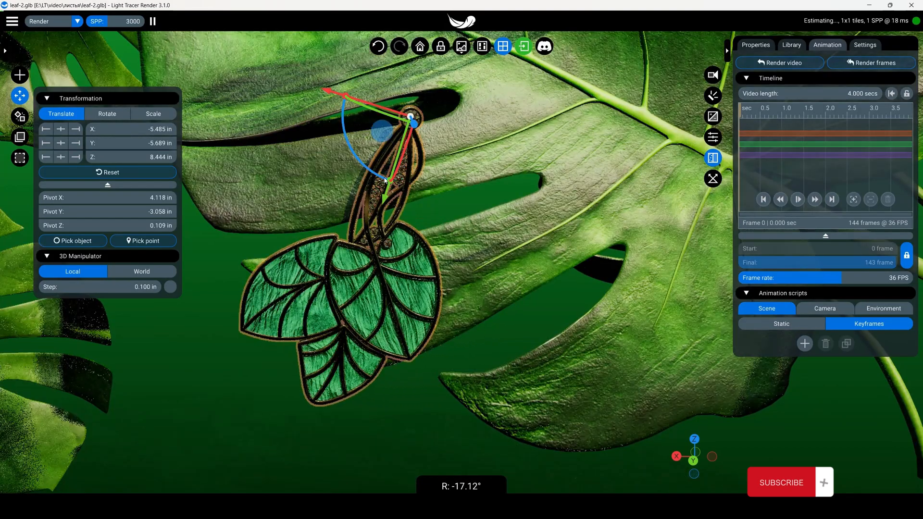
mouse_move(805, 343)
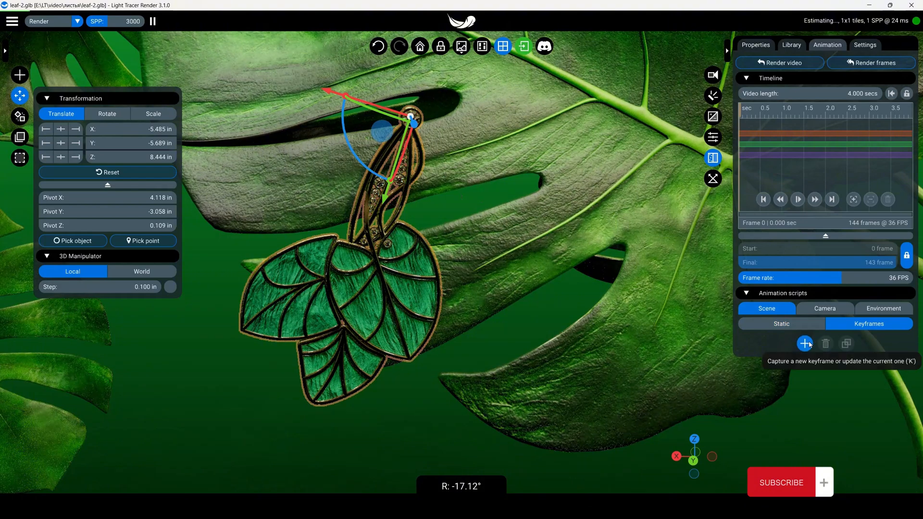
Capture three rotation keyframes at 0, 2 and 4 seconds with opposite tilts of about 29 degrees.
click(805, 344)
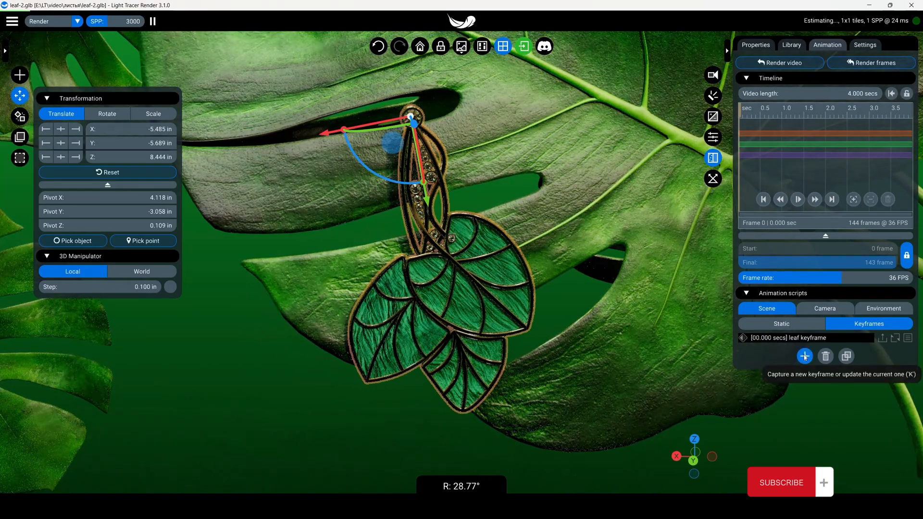
click(803, 356)
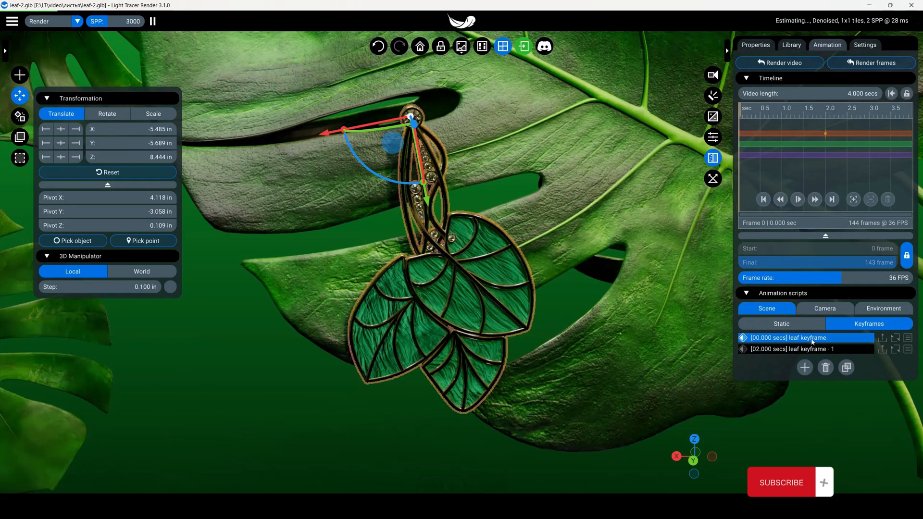
click(803, 367)
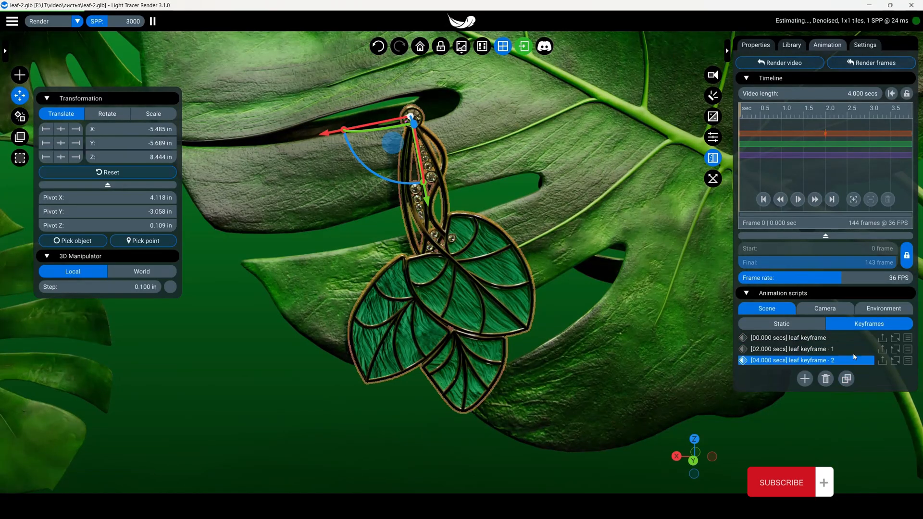
Play the 4-second swing animation from the Timeline panel to preview the pendulum motion.
click(798, 199)
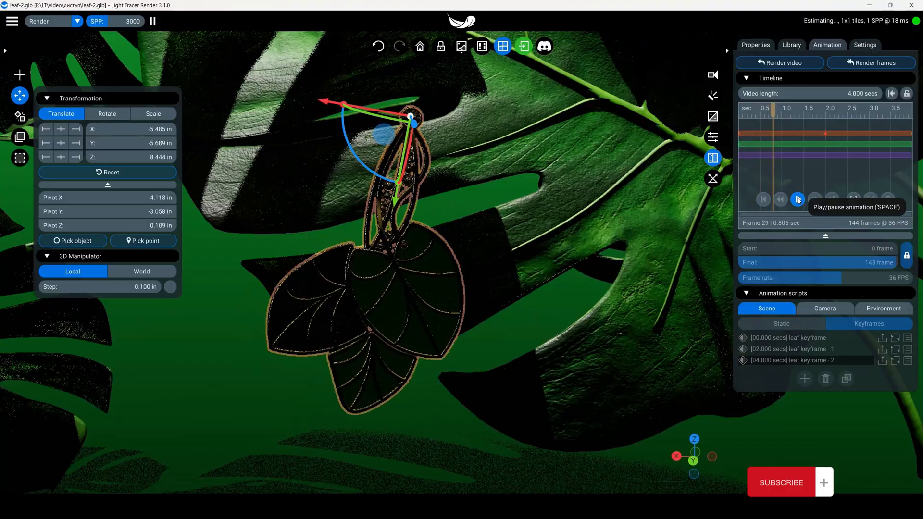
click(798, 199)
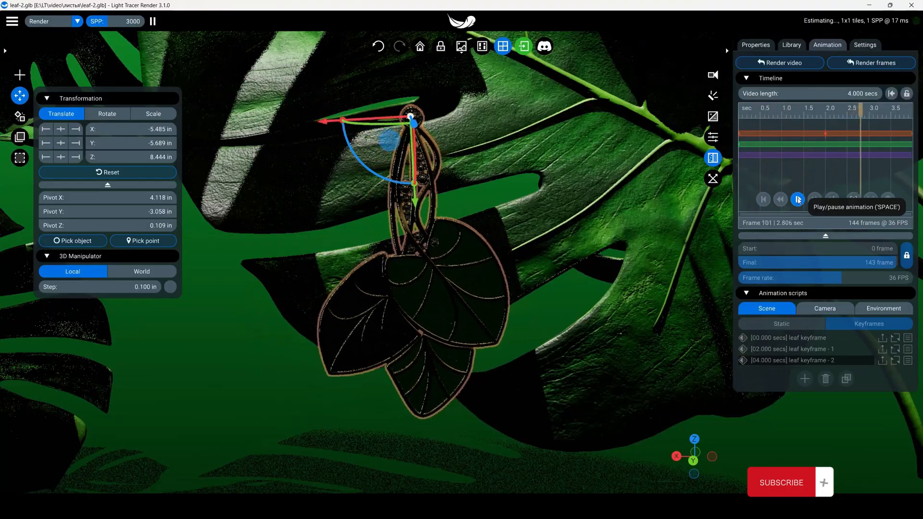